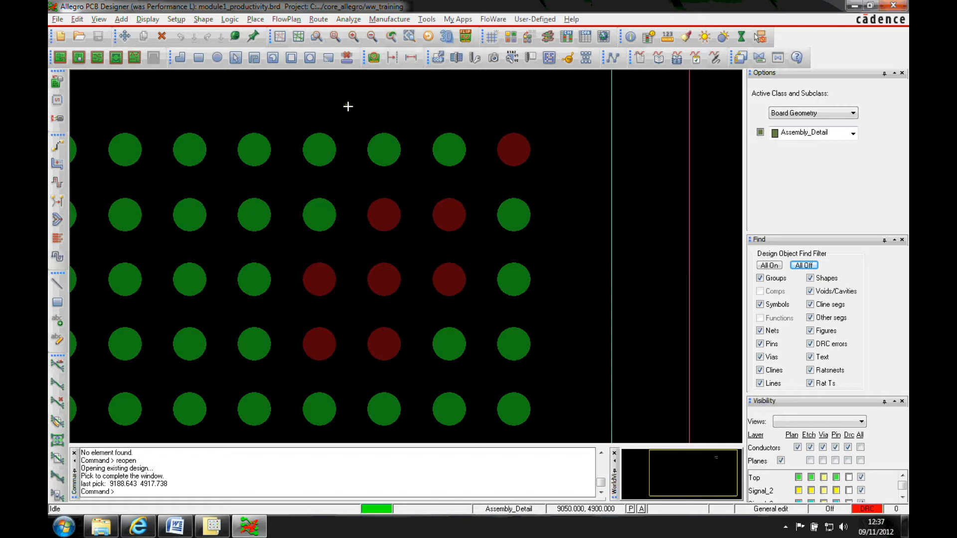
Step: Bring up the context menu over the BGA pads to see the selection-set modes
right_click(347, 108)
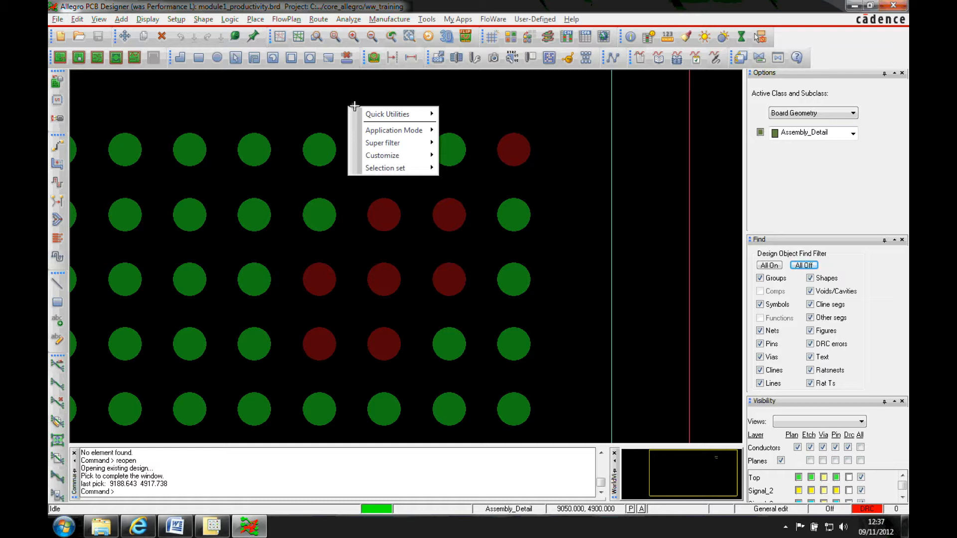
mouse_move(385, 168)
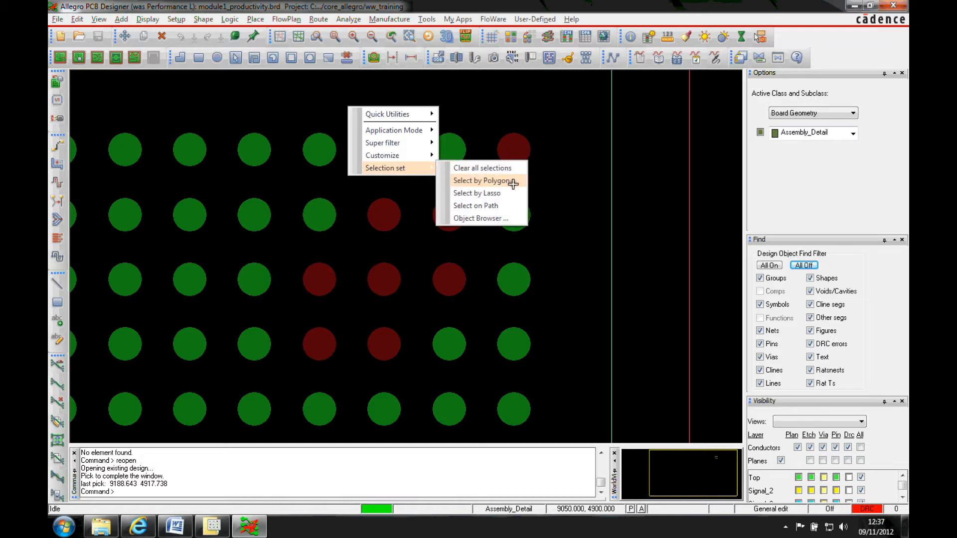
mouse_move(476, 206)
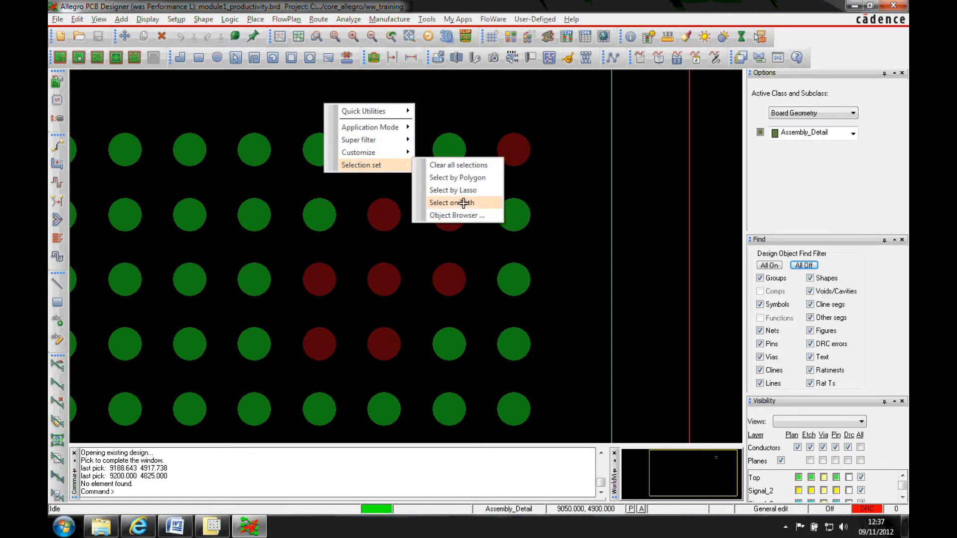
Step: Lasso-select the ten red BGA pads and show their pin editing options
left_click(451, 202)
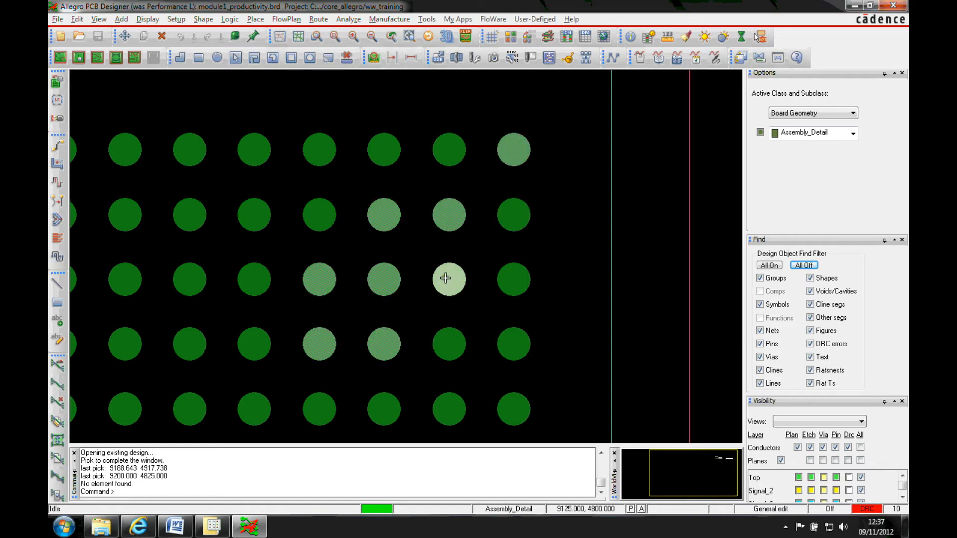
right_click(445, 278)
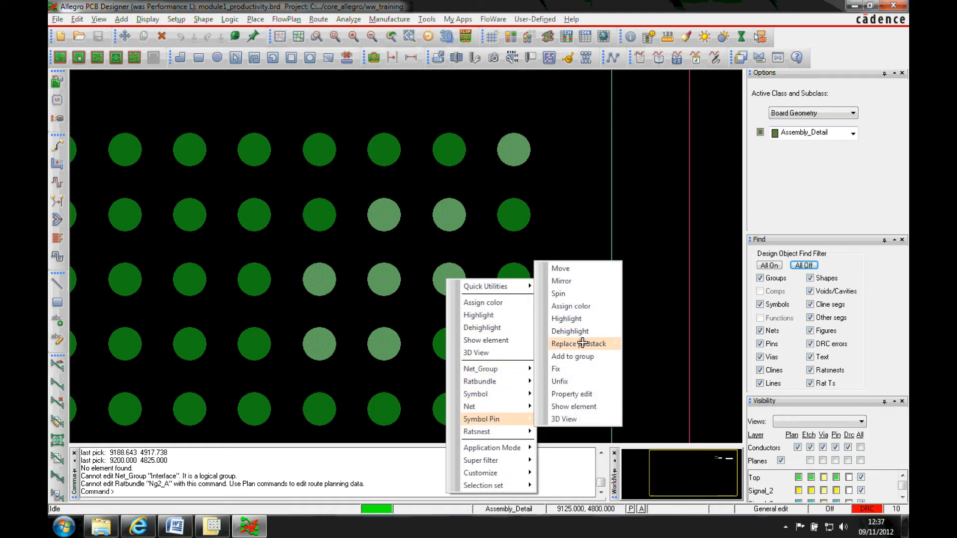
Step: Replace the selected pads' padstack with 20C_Smt24_Mask_Defined
left_click(578, 343)
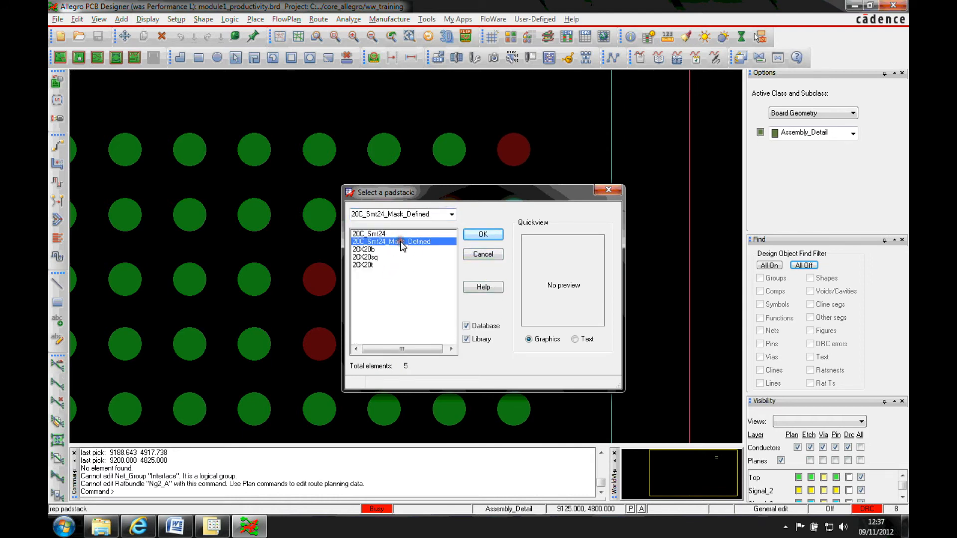
left_click(482, 234)
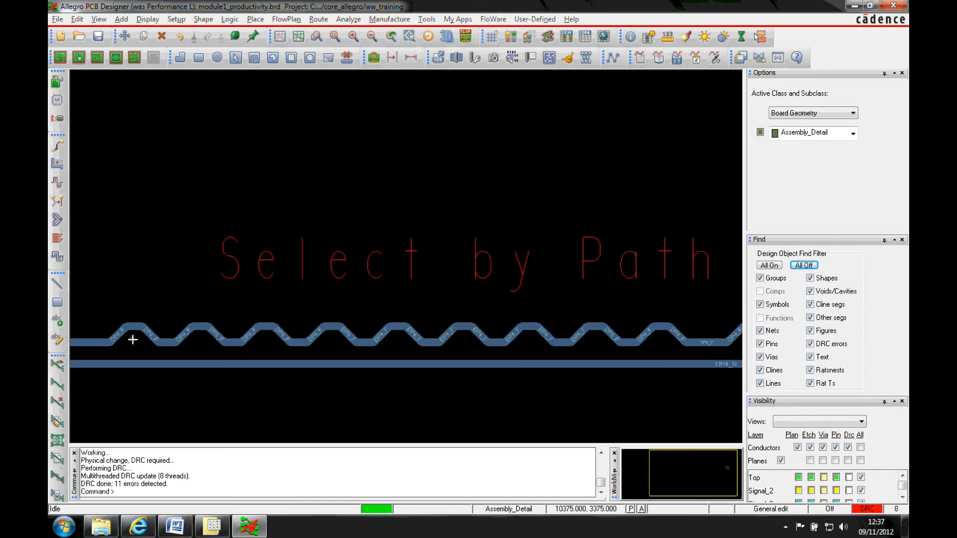
mouse_move(263, 336)
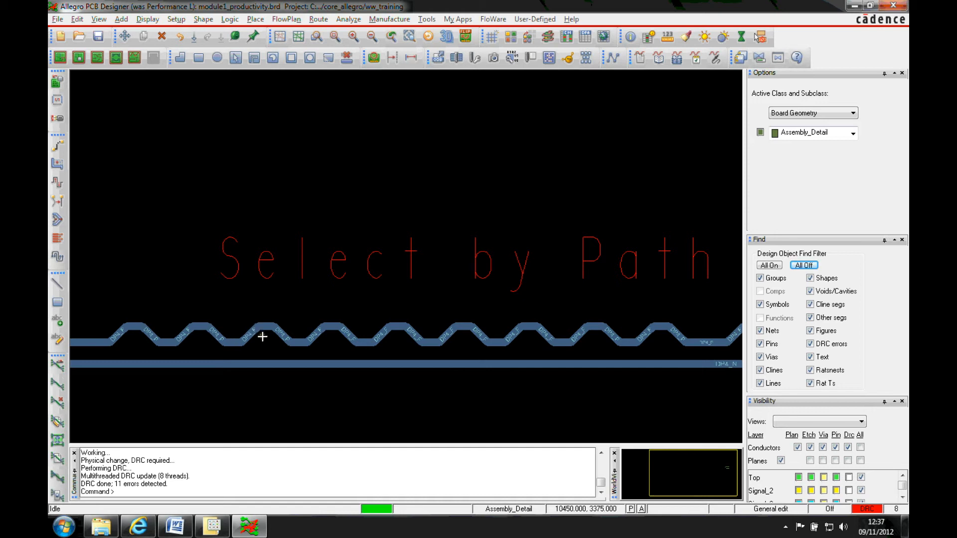
Step: Switch to Select on Path and trace through the zigzag's diagonal segments
right_click(262, 336)
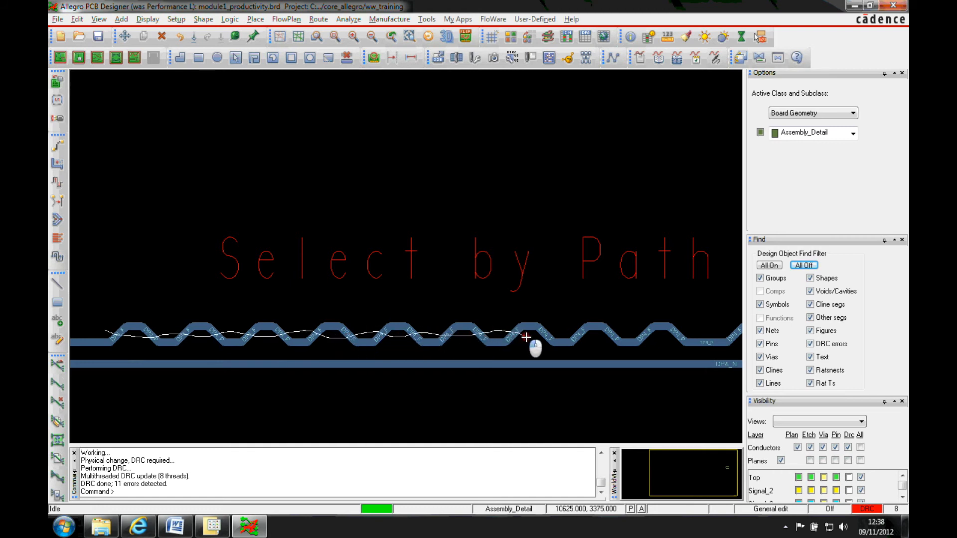
mouse_move(674, 337)
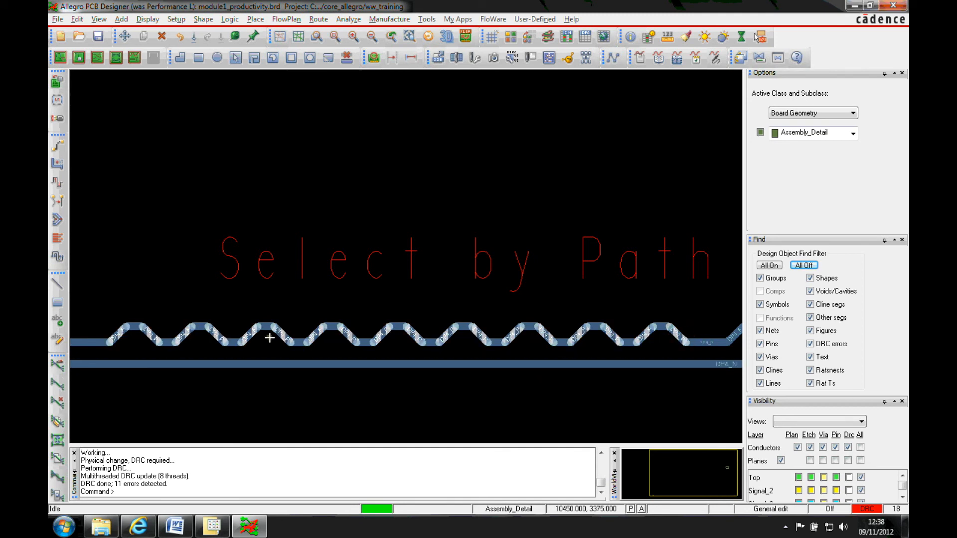
Step: Change the selected diagonal segments' width from 5.000 to 6
right_click(269, 337)
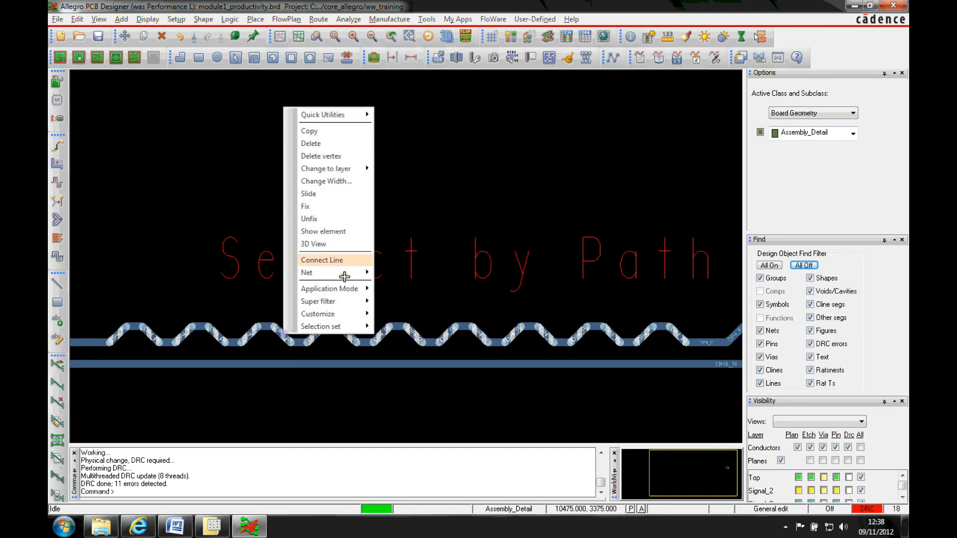
left_click(326, 181)
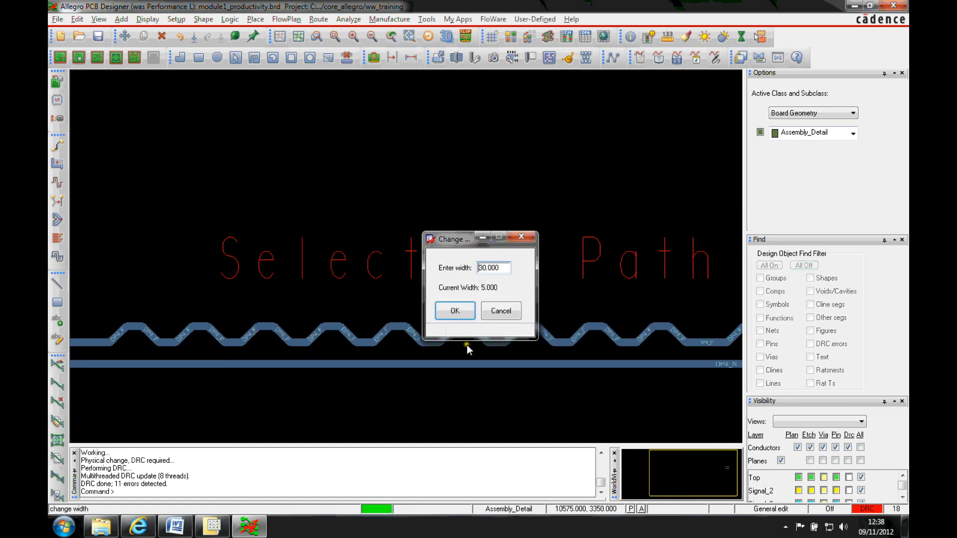
type("6")
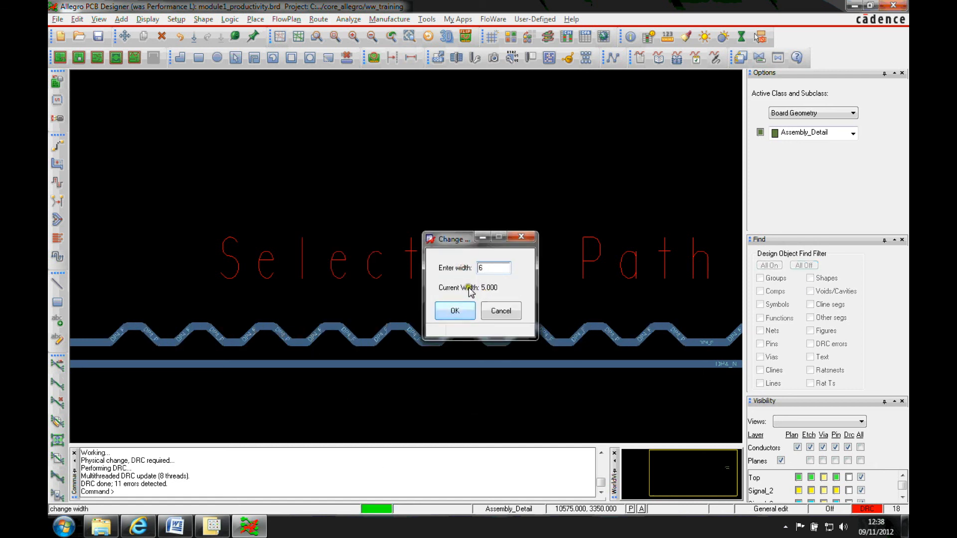